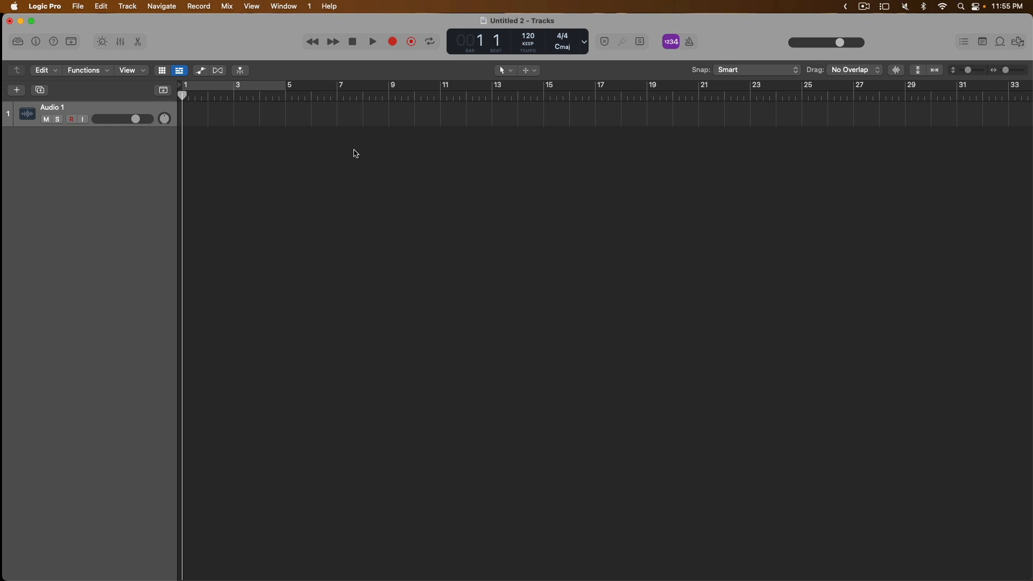
mouse_move(336, 156)
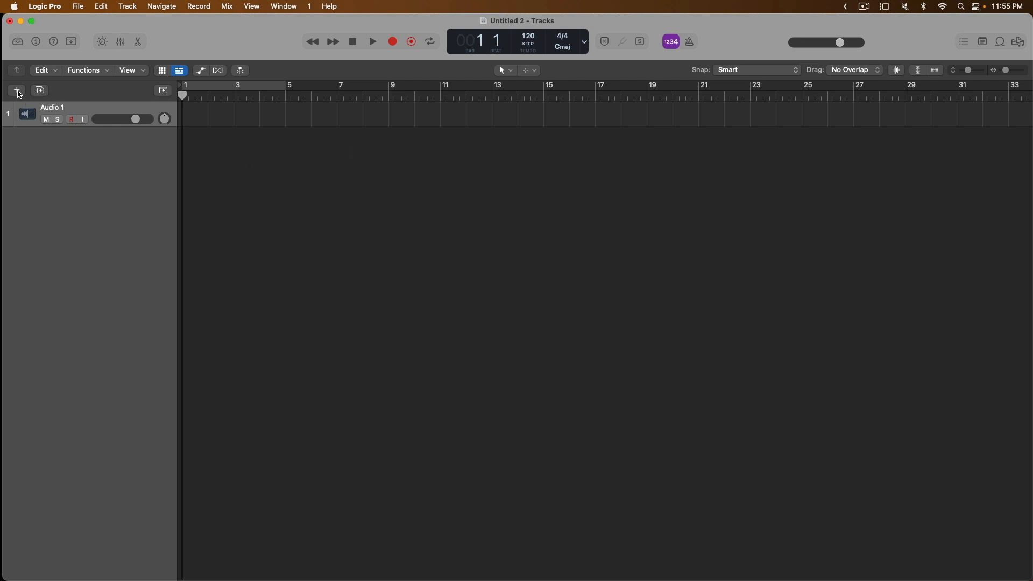
mouse_move(16, 91)
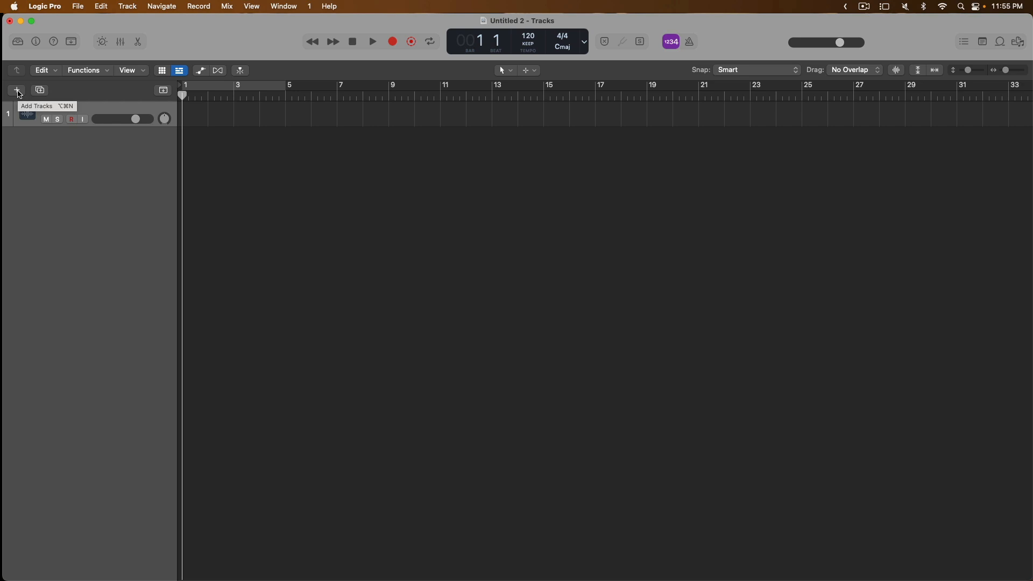
Add a new Software Instrument track and browse the instrument list showing Vintage Electric Piano
left_click(16, 90)
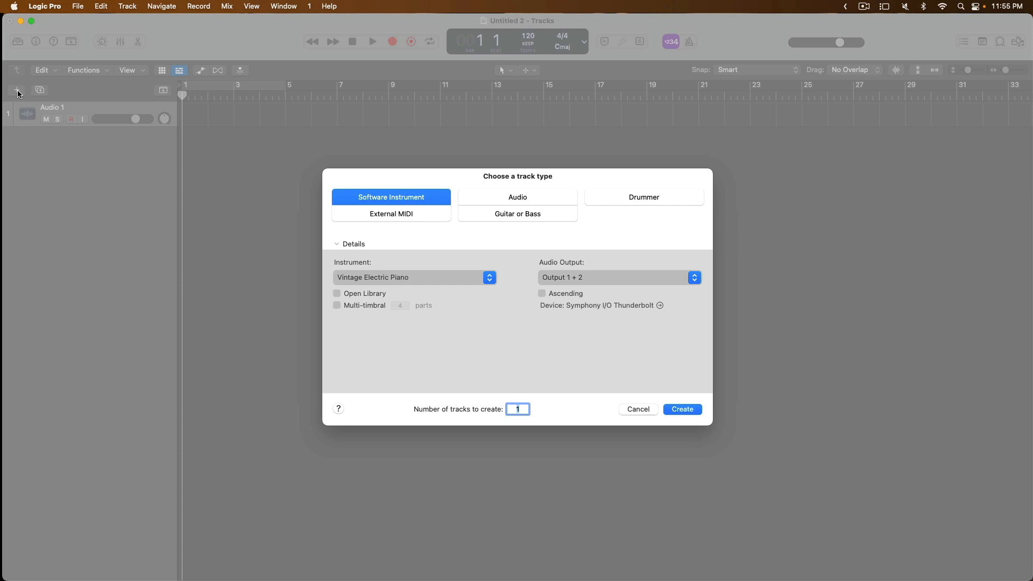
mouse_move(376, 197)
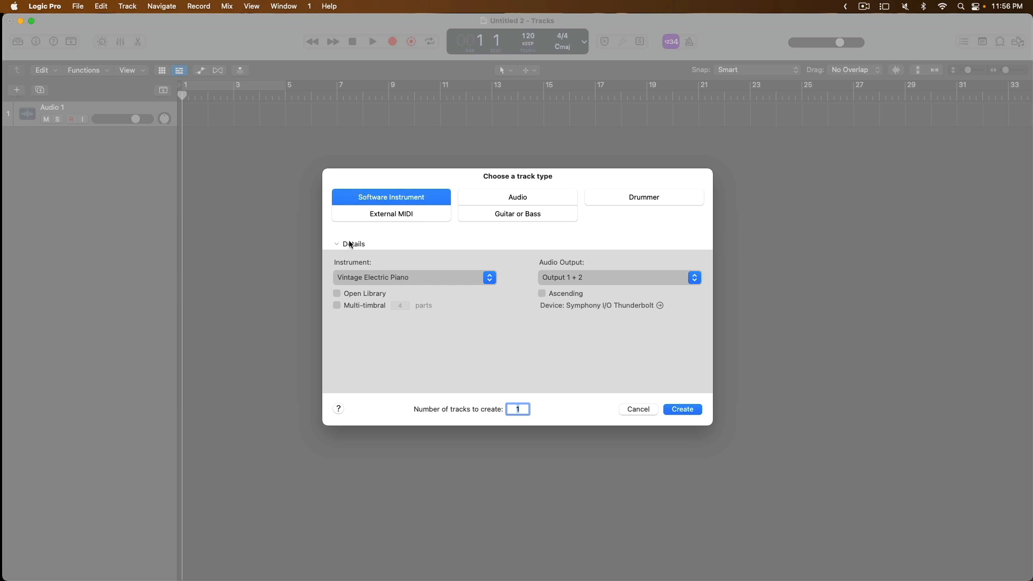
left_click(337, 243)
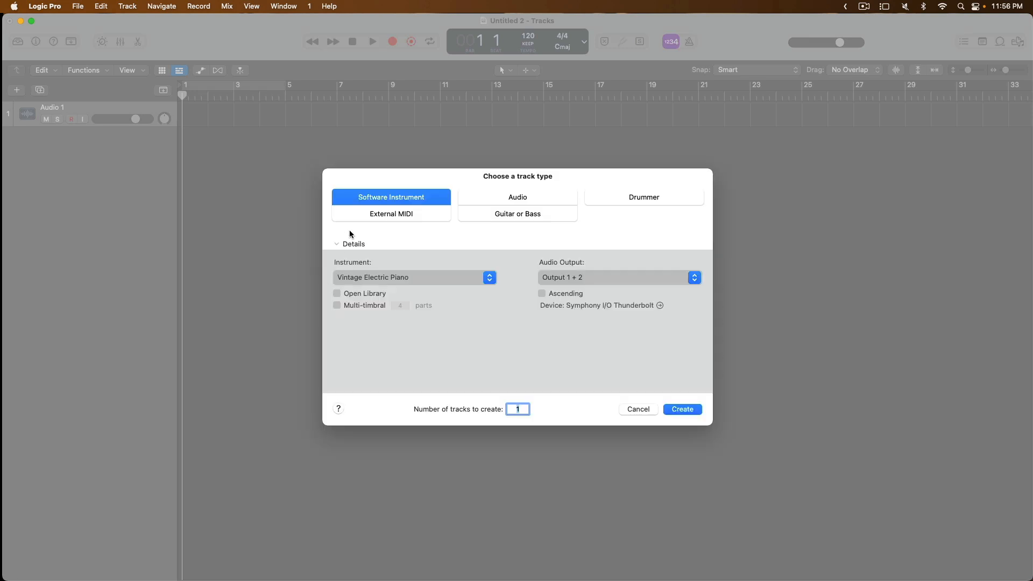
mouse_move(470, 271)
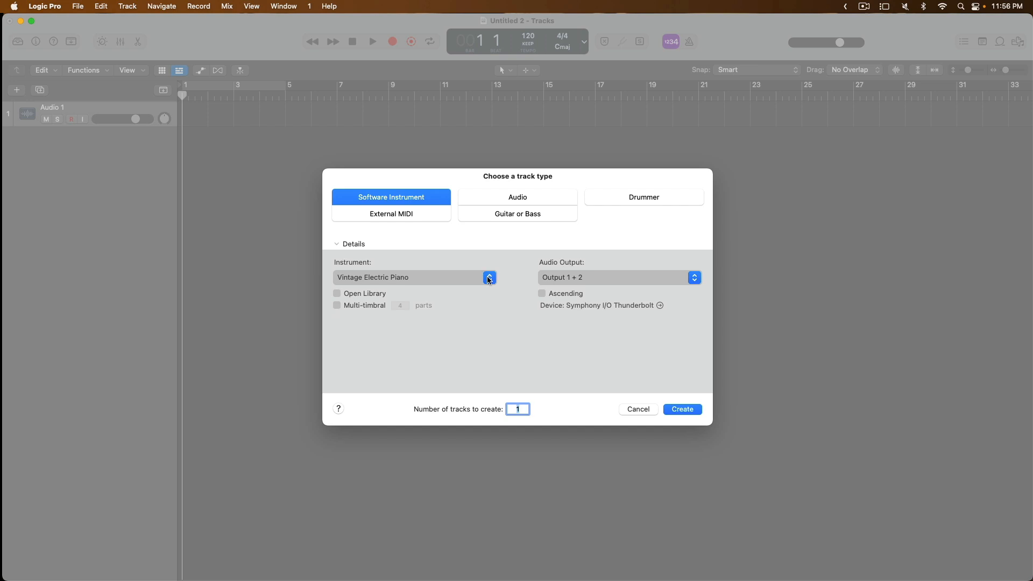
left_click(489, 277)
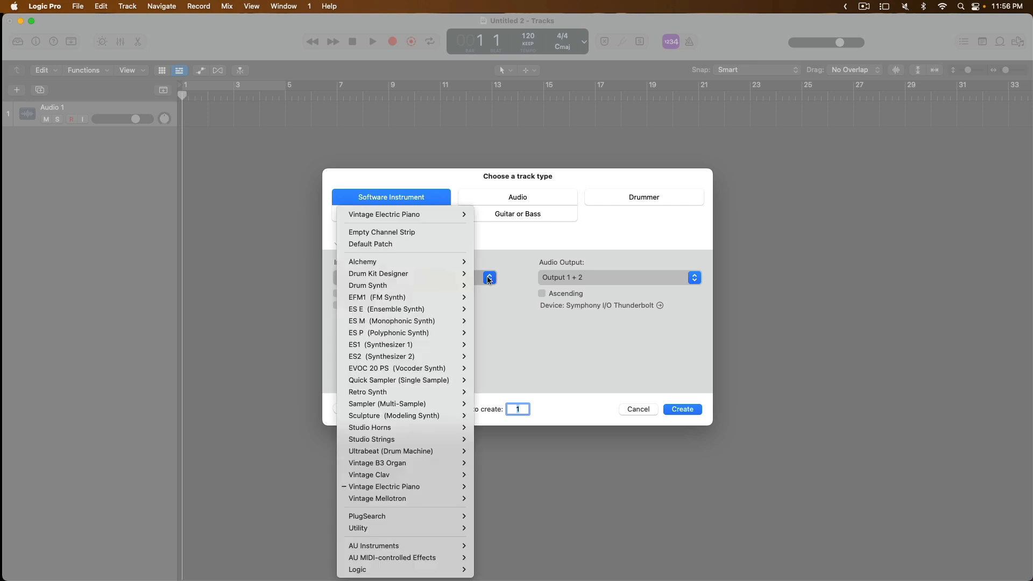
mouse_move(406, 451)
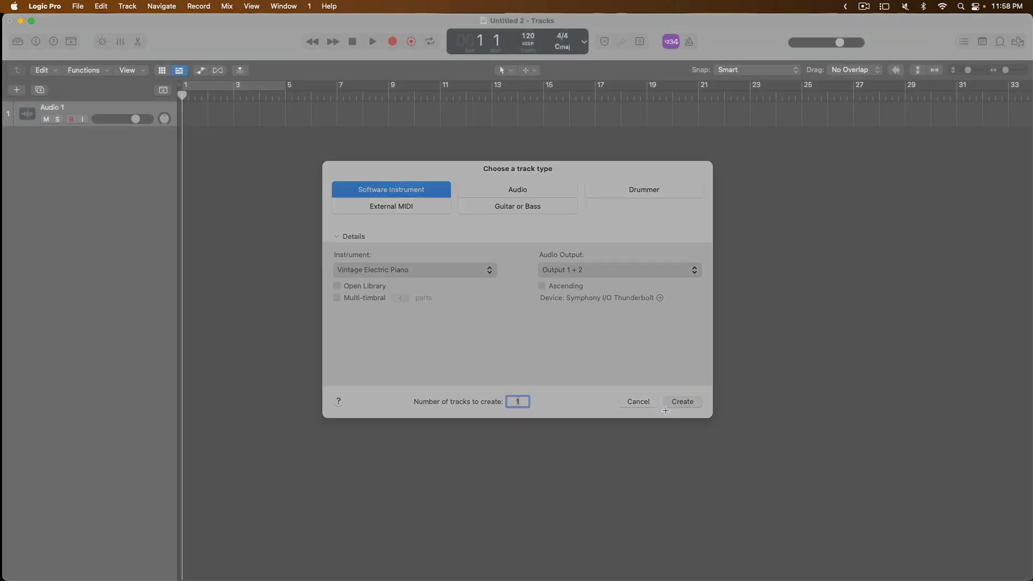
Create the Inst 1 track with Vintage Electric Piano and close its plug-in window
left_click(683, 401)
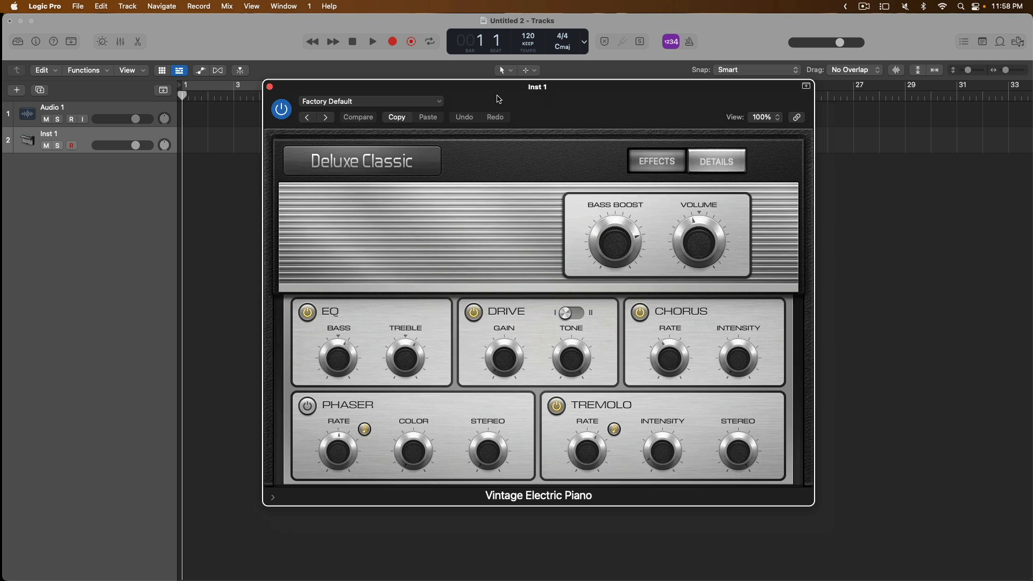
mouse_move(39, 51)
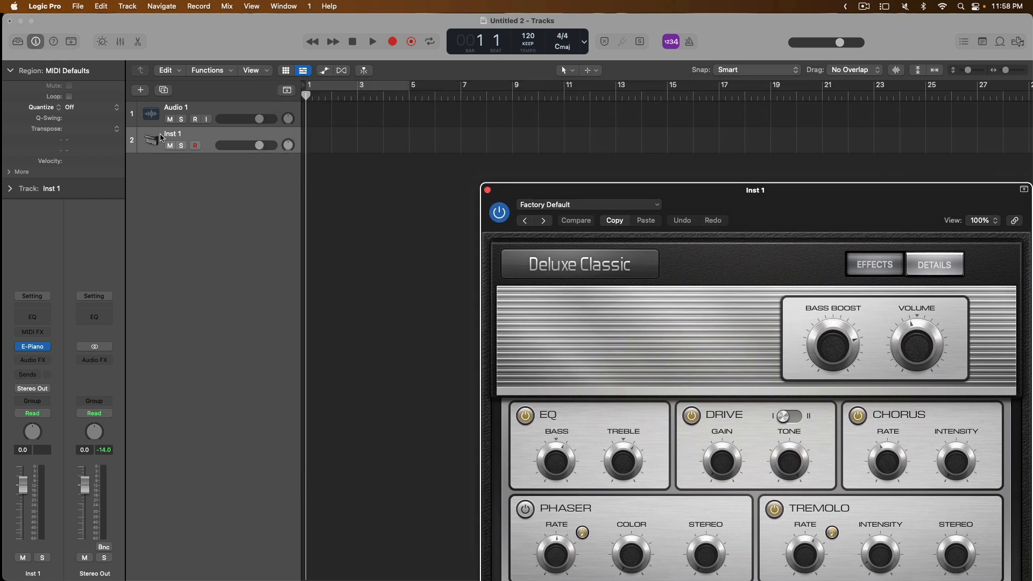
mouse_move(234, 145)
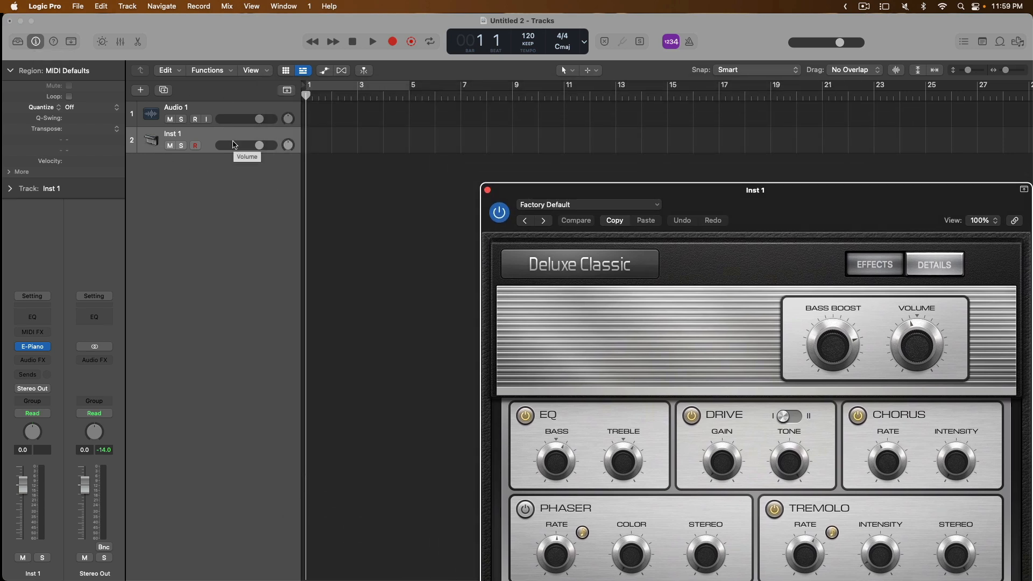
left_click(488, 190)
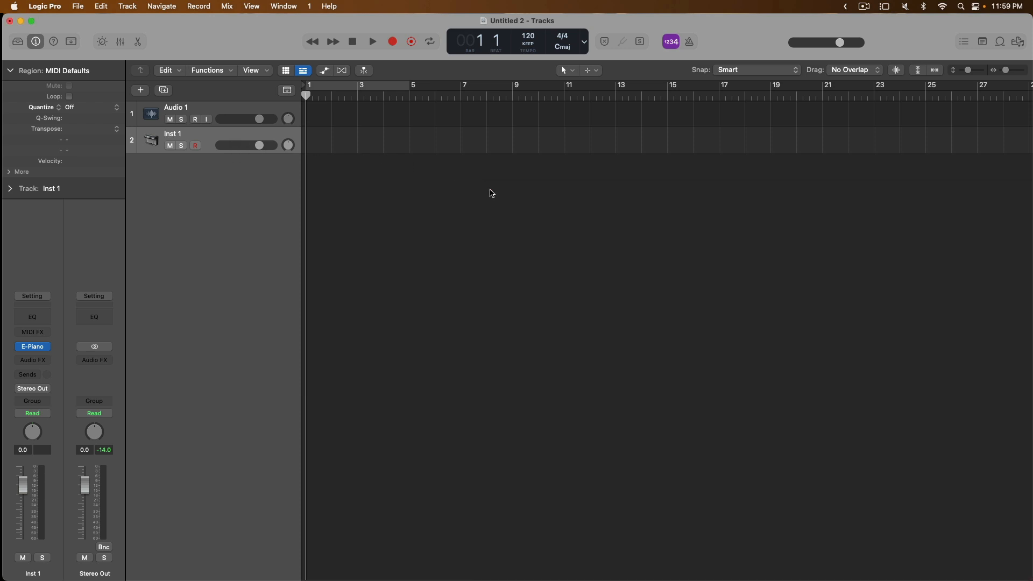
mouse_move(48, 59)
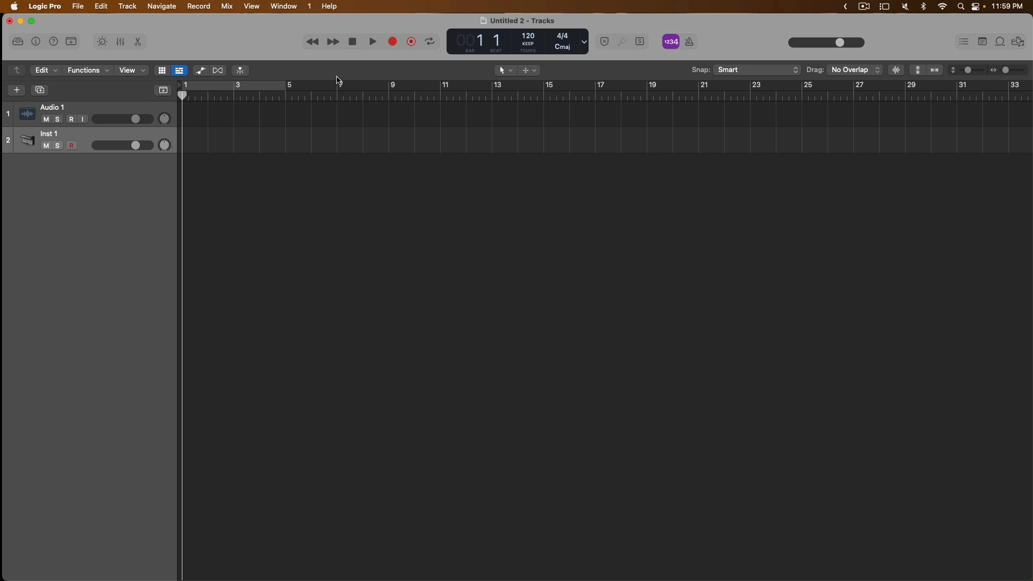
mouse_move(393, 42)
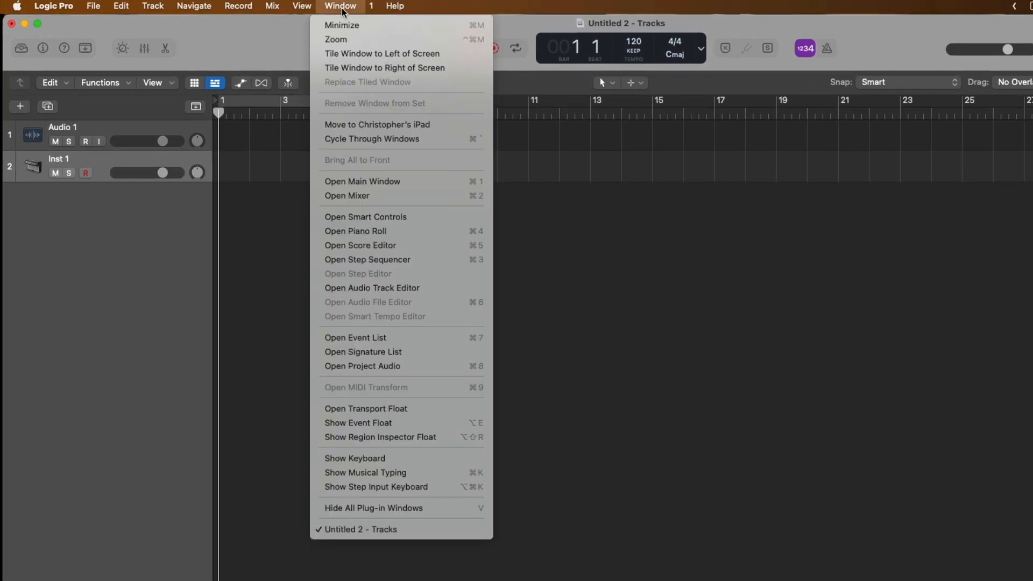
mouse_move(368, 458)
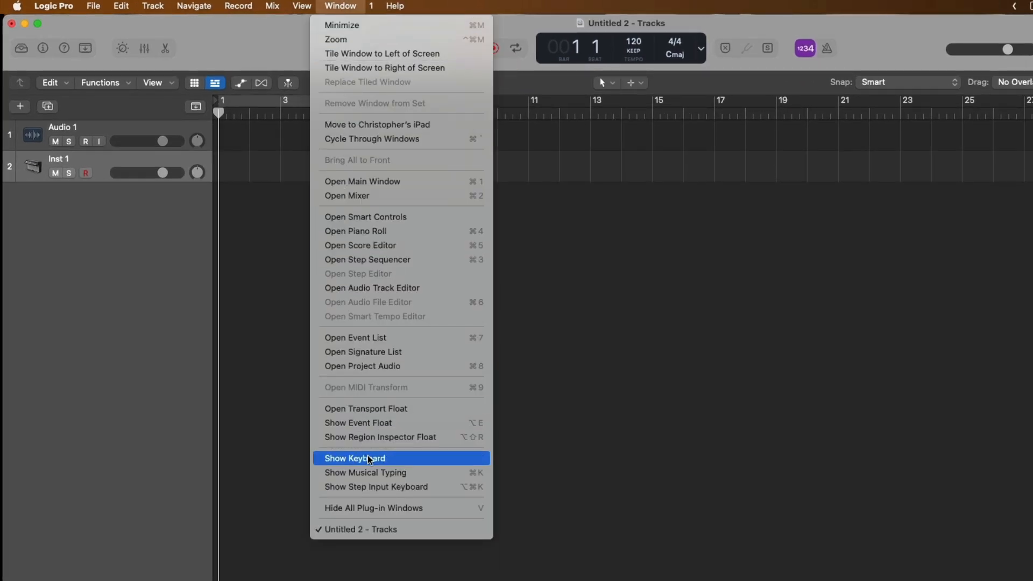
mouse_move(412, 463)
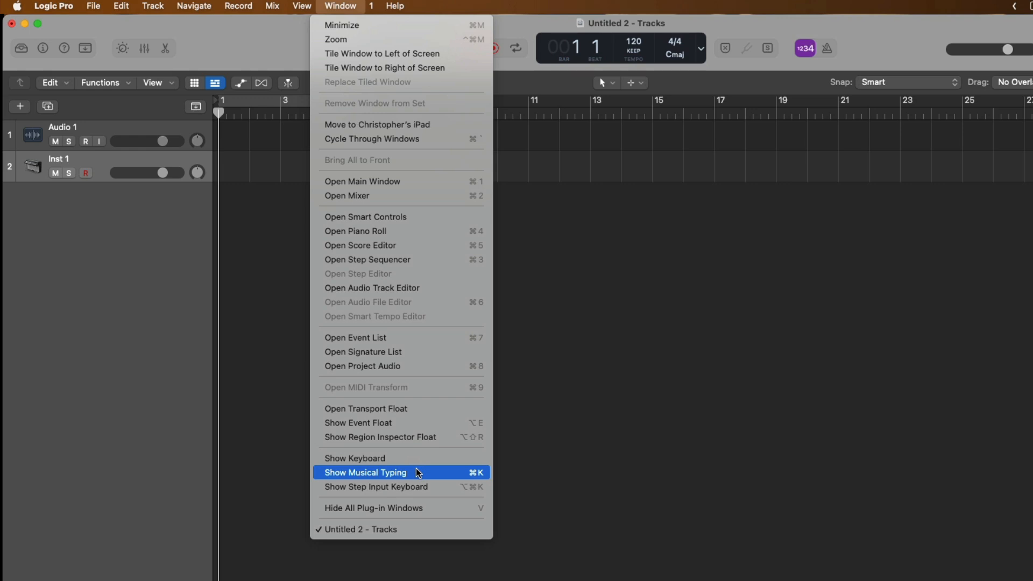
Show the Musical Typing keyboard for Inst 1, then hide it again via the Window menu
left_click(366, 472)
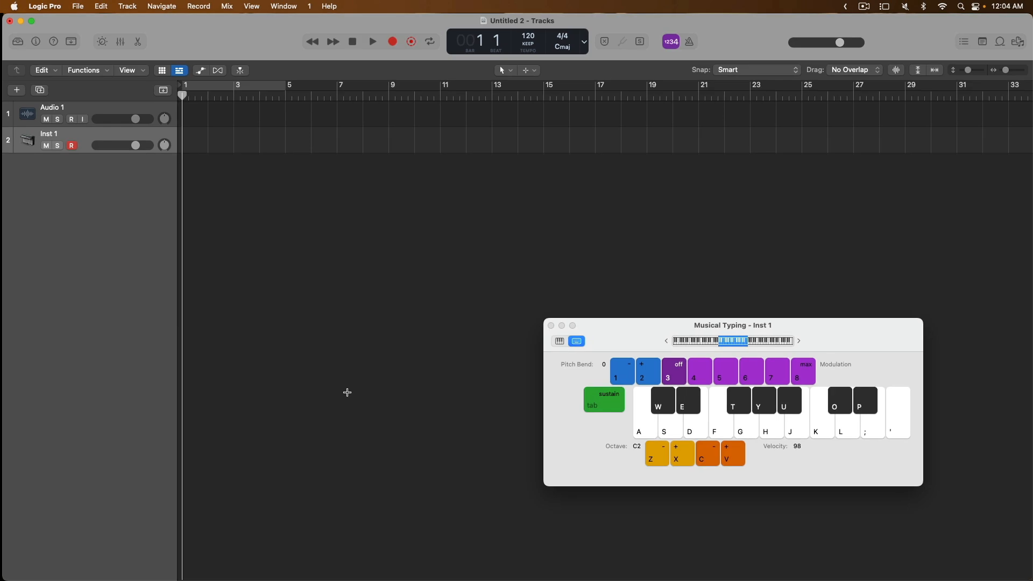
left_click(283, 7)
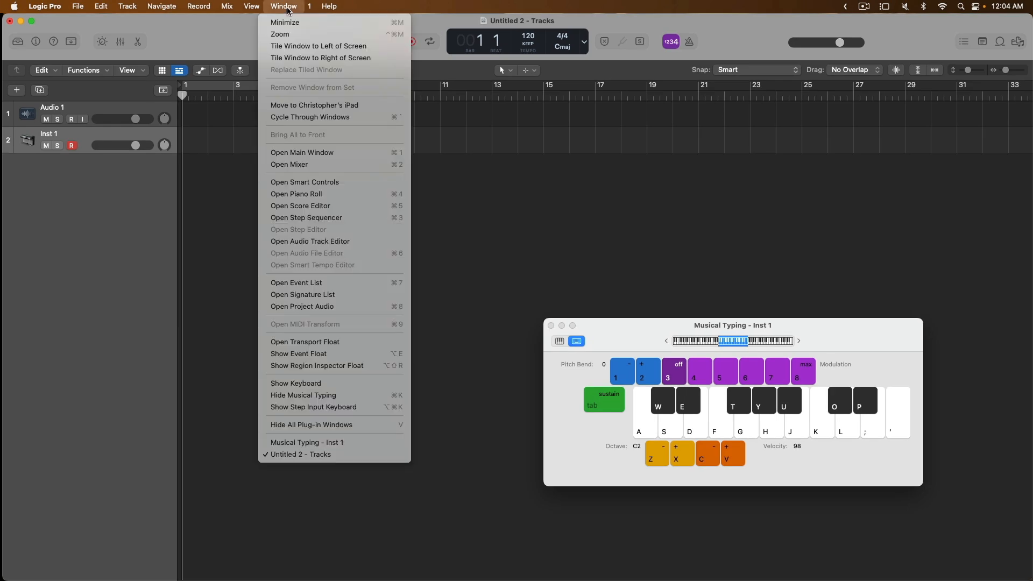
mouse_move(298, 354)
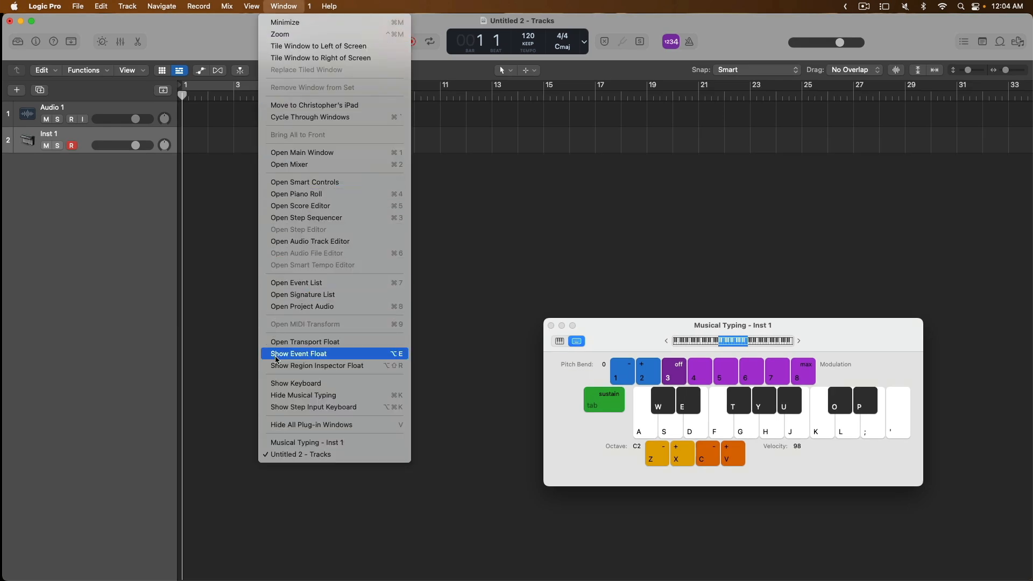
mouse_move(304, 395)
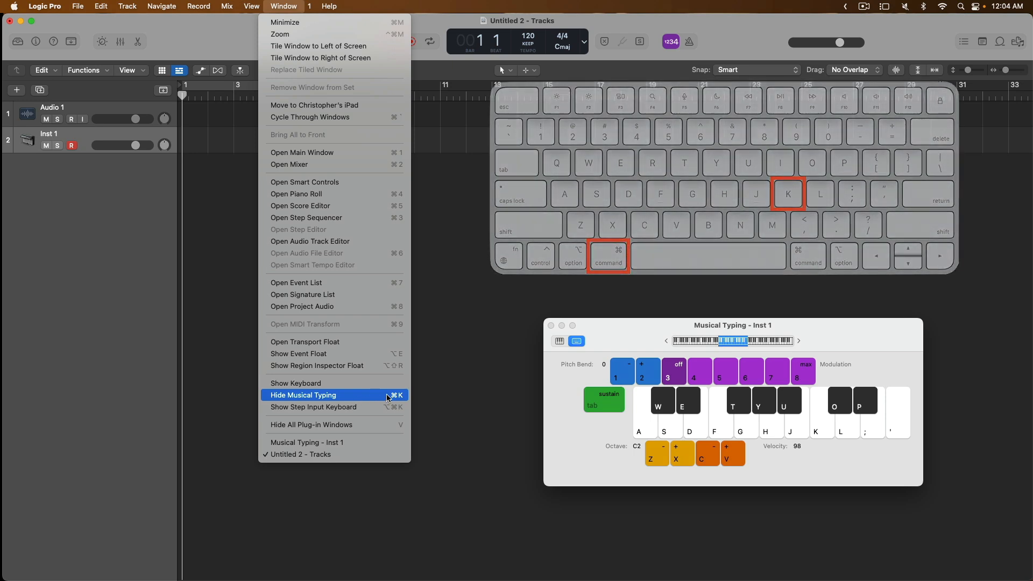
left_click(303, 395)
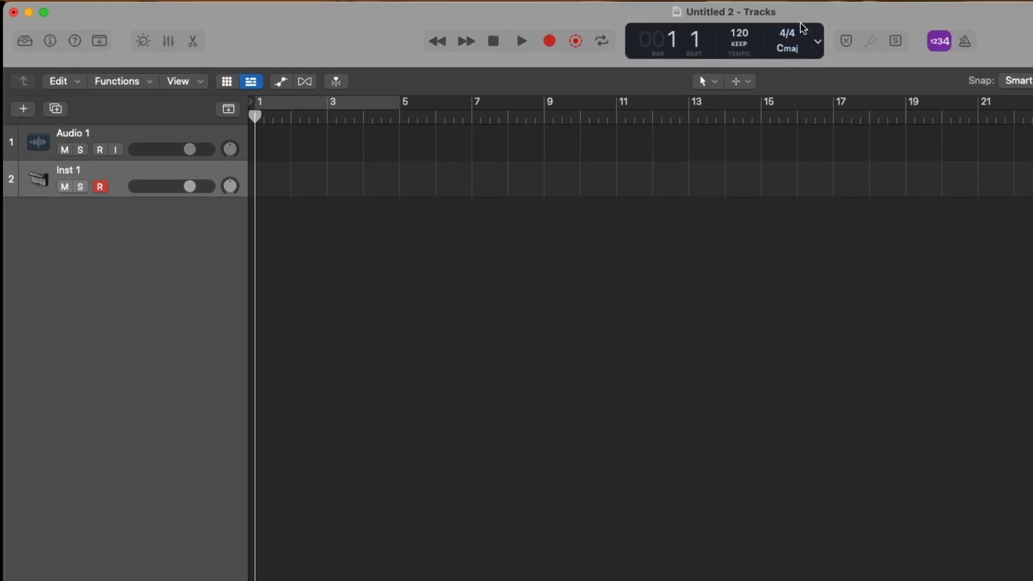
mouse_move(812, 64)
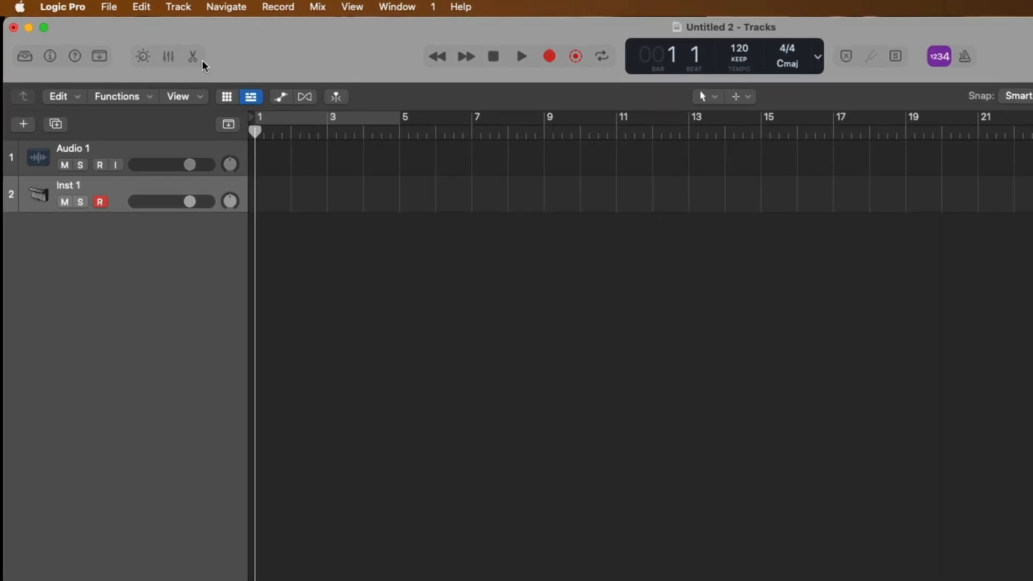
Bring up Control Surface Setup from Logic Pro > Control Surfaces and enlarge its window
left_click(62, 7)
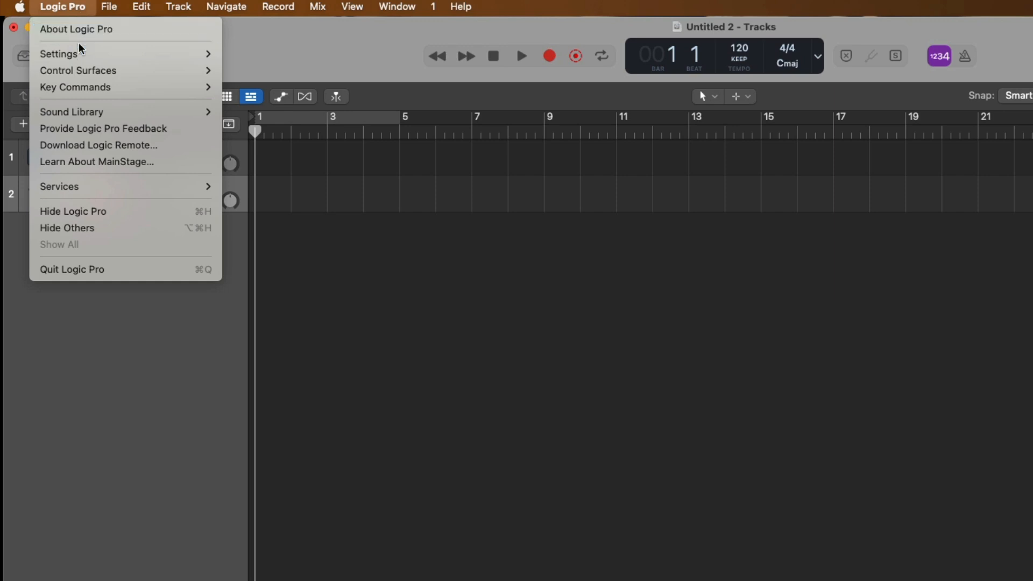
mouse_move(77, 71)
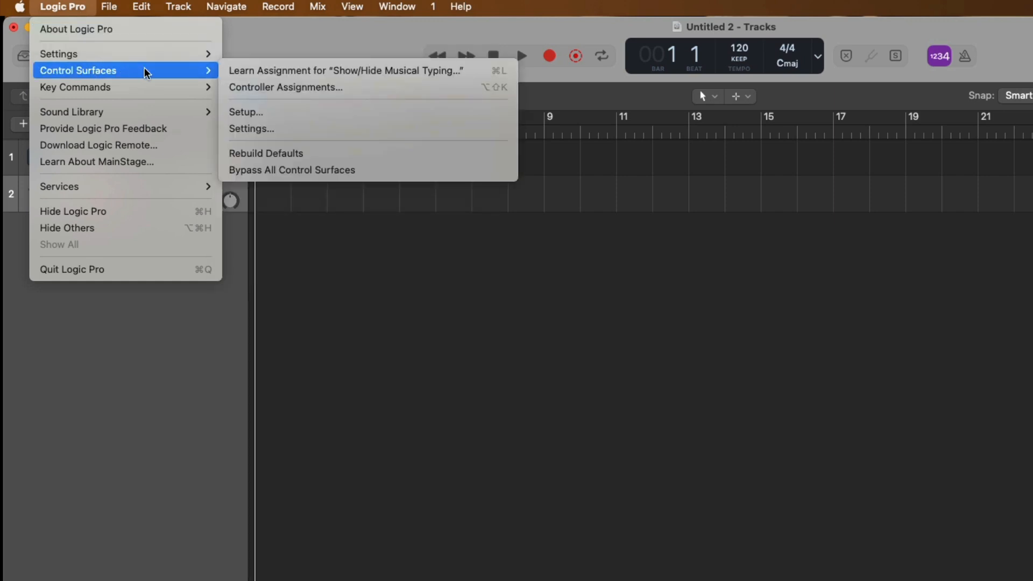
mouse_move(270, 112)
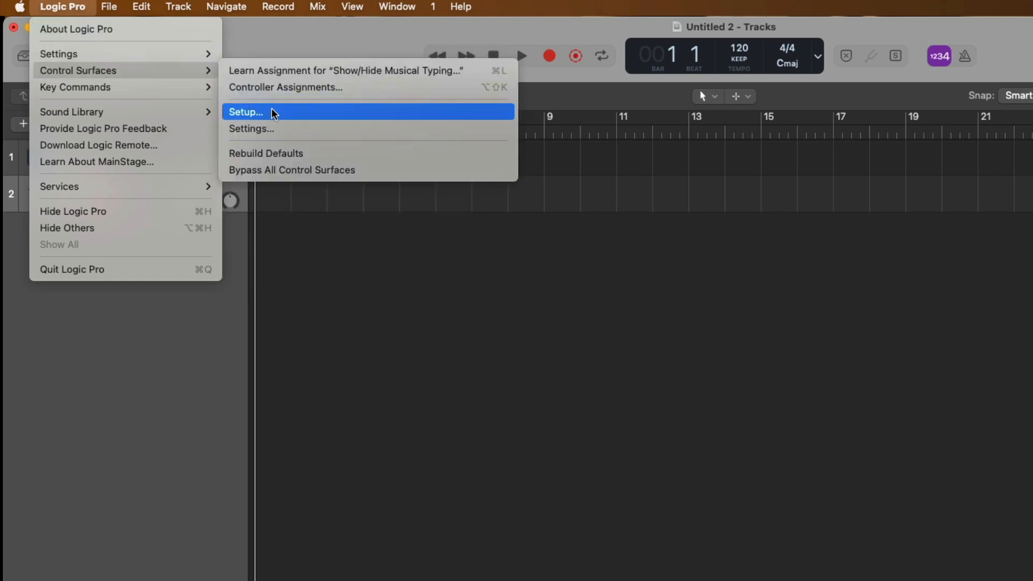
left_click(245, 112)
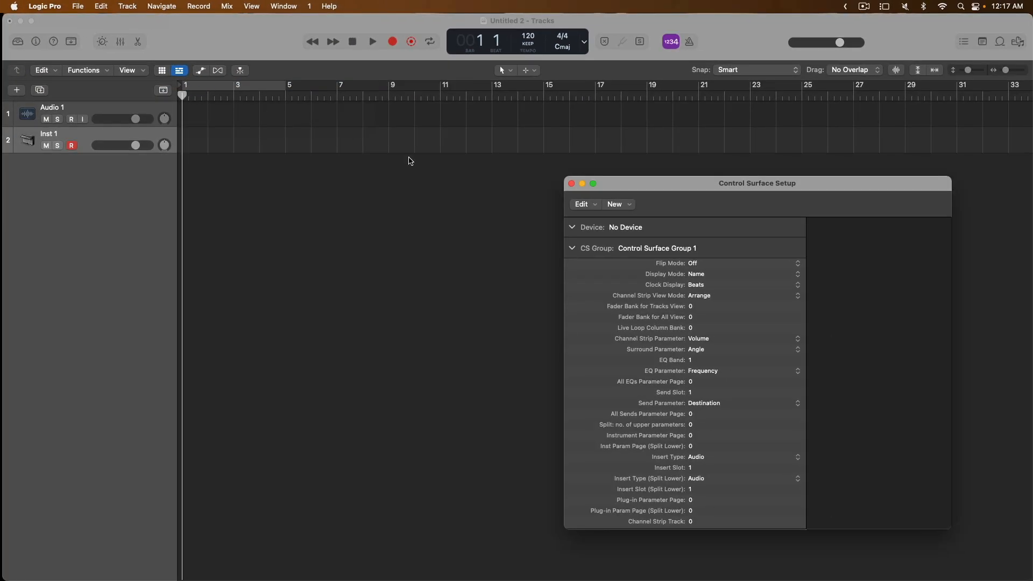
left_click_drag(757, 183, 428, 56)
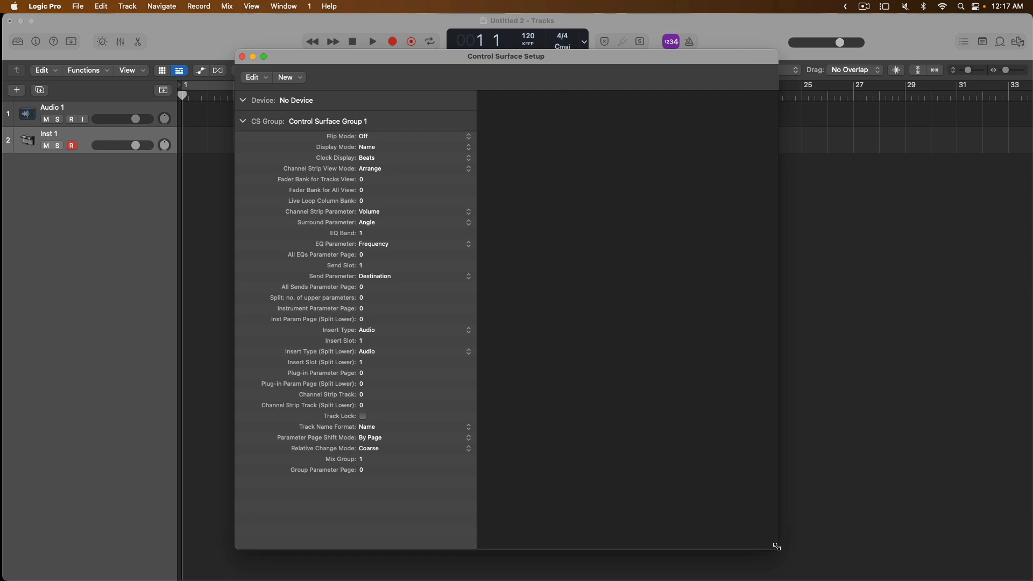
mouse_move(839, 418)
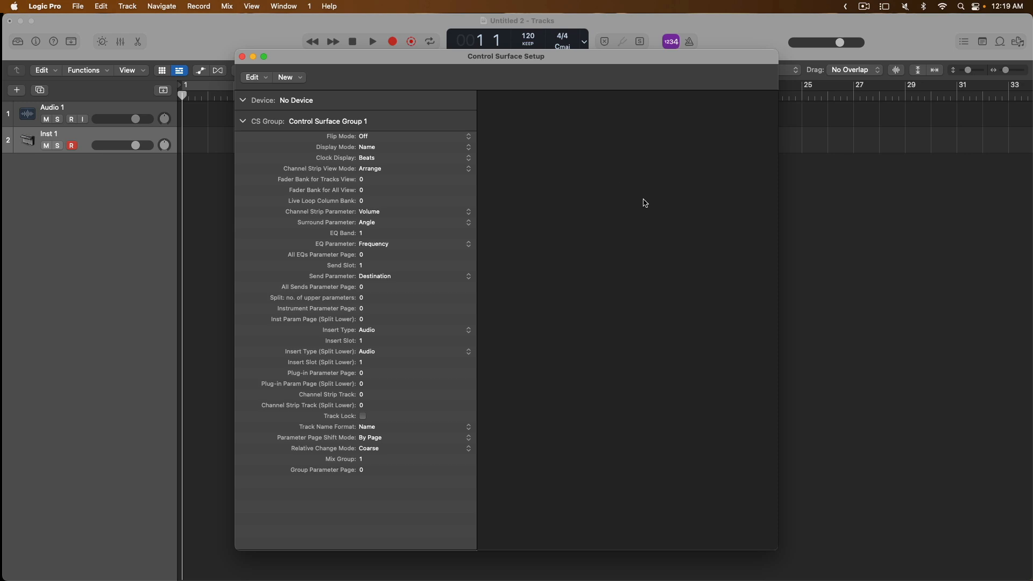
mouse_move(607, 354)
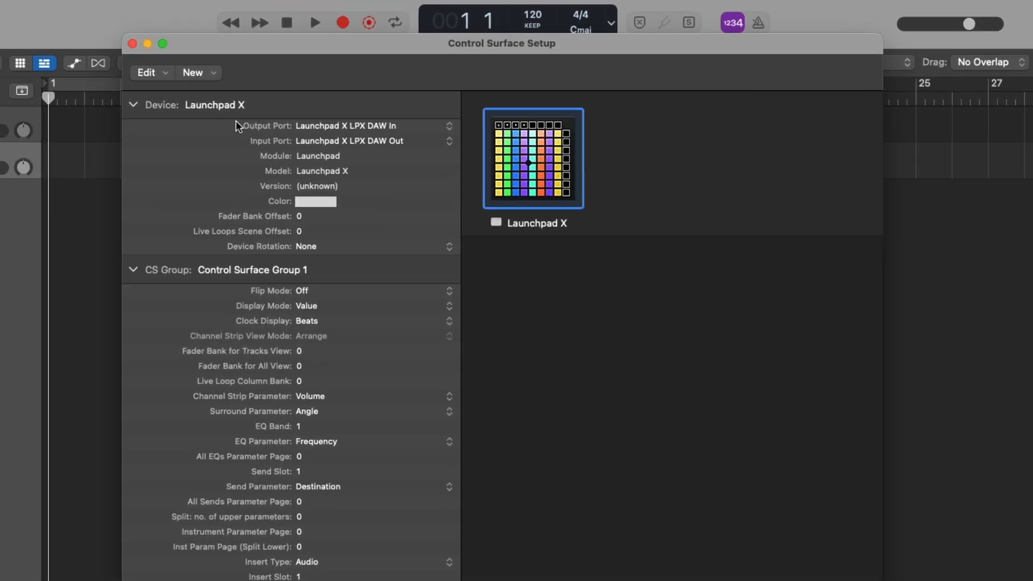
Choose New > Install… and scroll the model list to the Focusrite/Novation entries
left_click(194, 72)
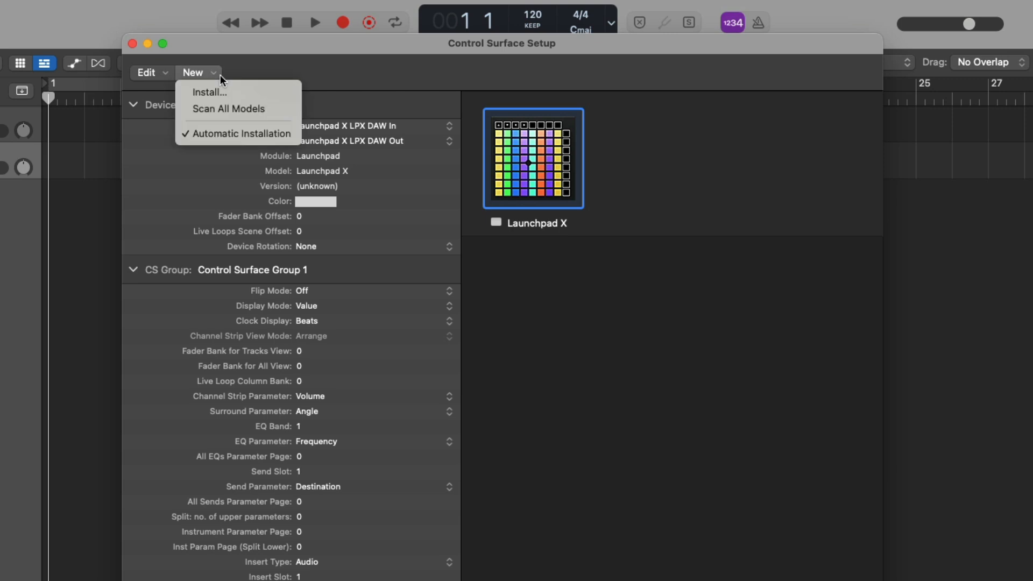
left_click(208, 92)
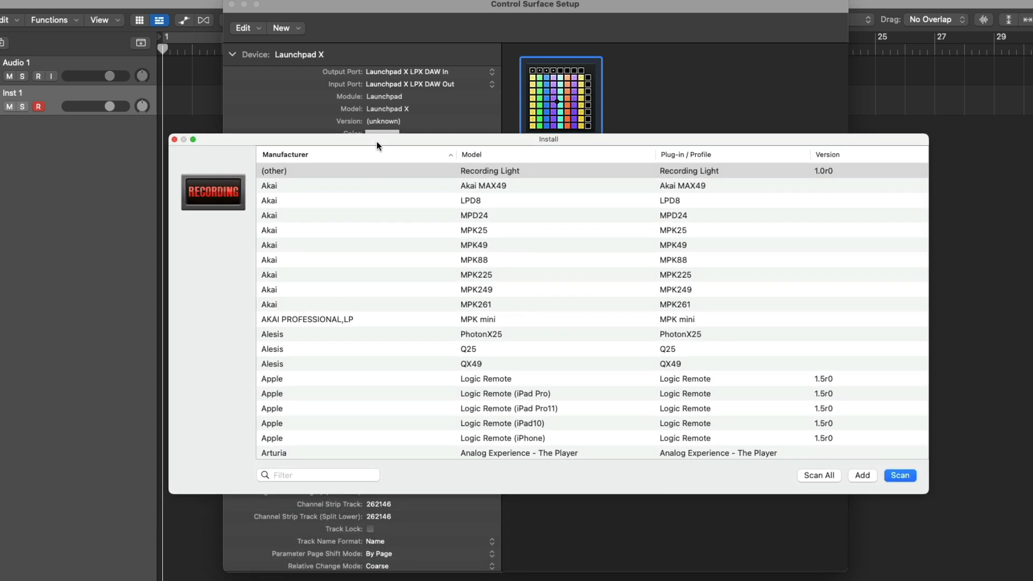
scroll("down", 3)
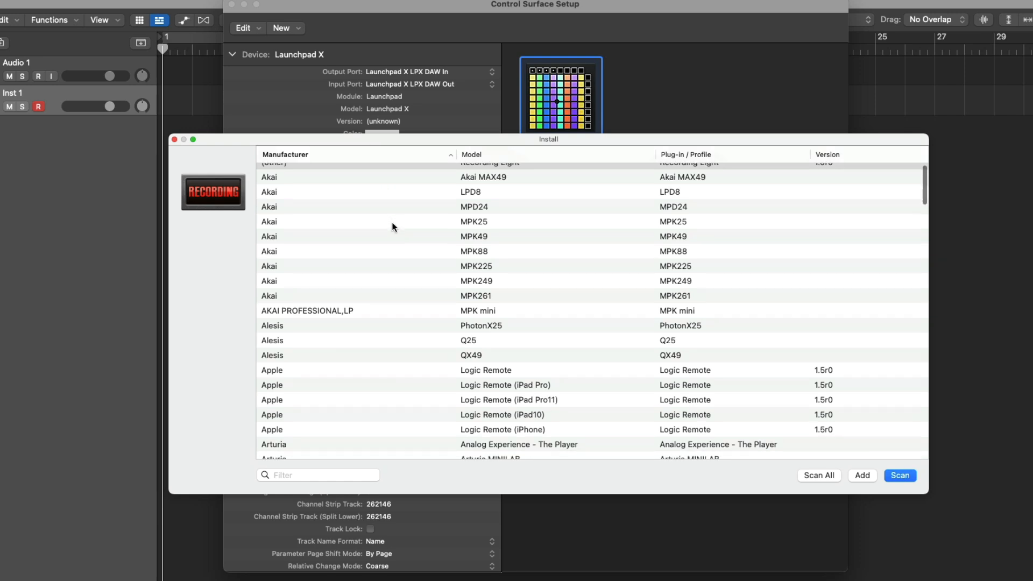
scroll("down", 3)
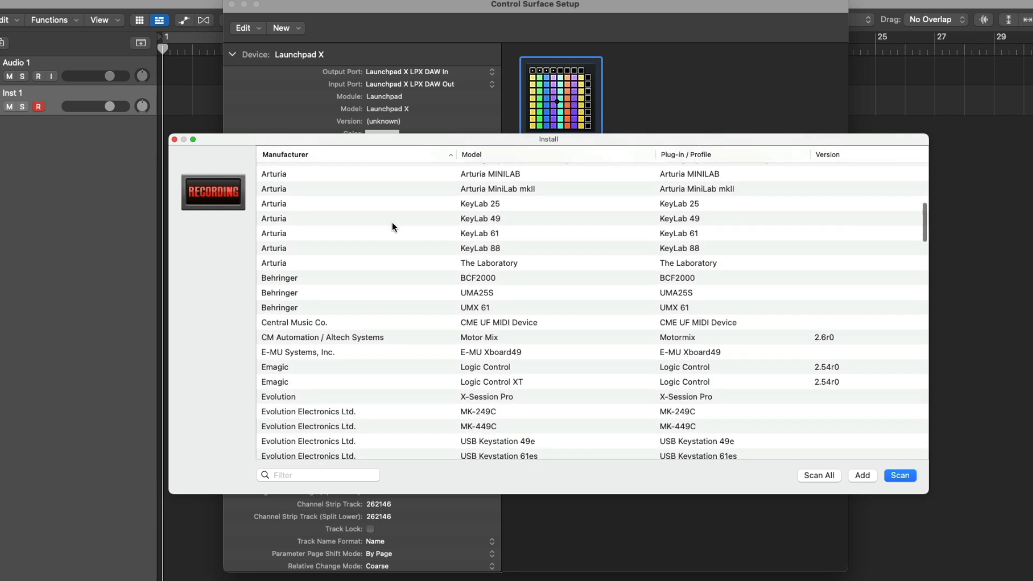
scroll("down", 3)
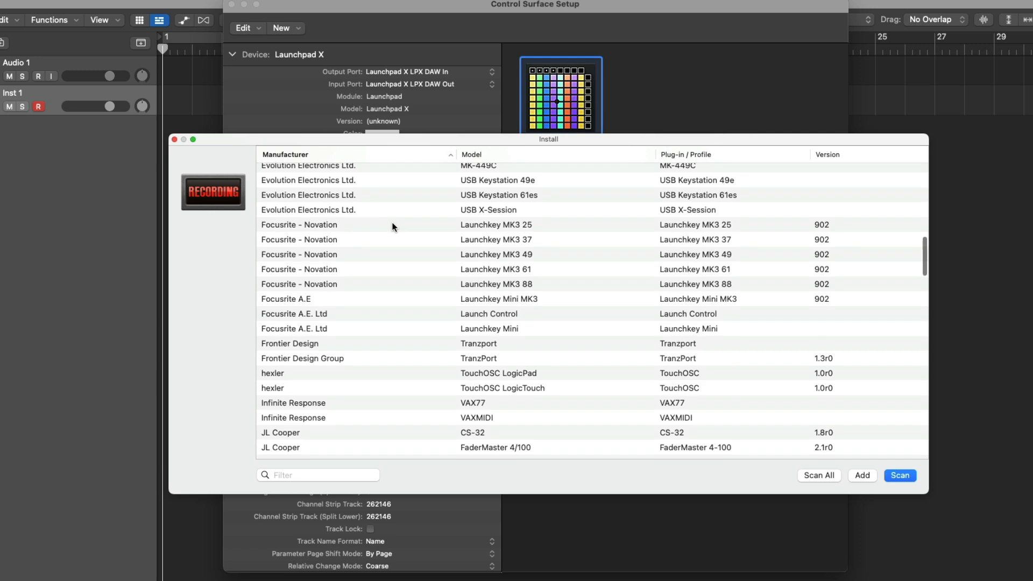
scroll("down", 3)
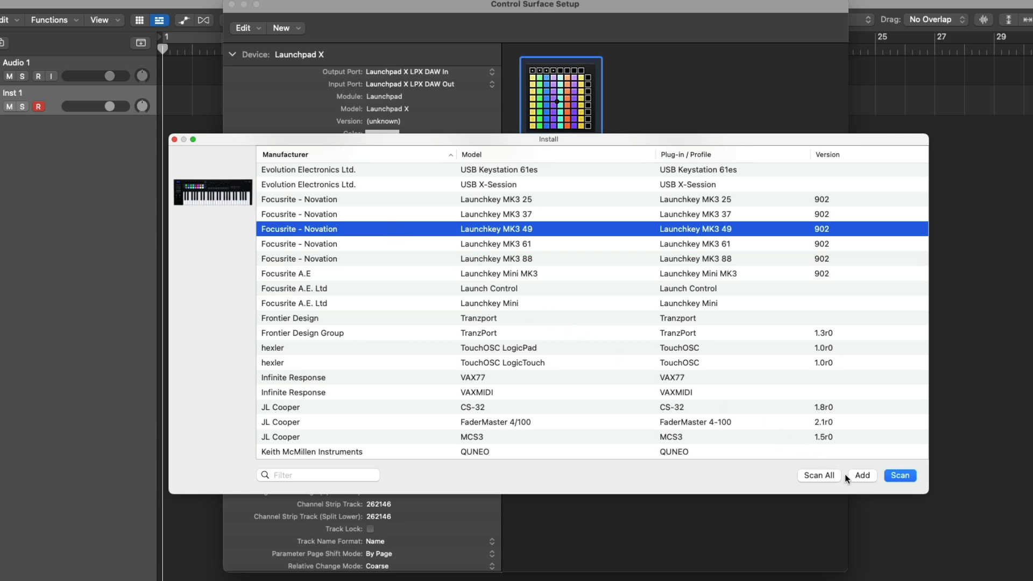
mouse_move(852, 480)
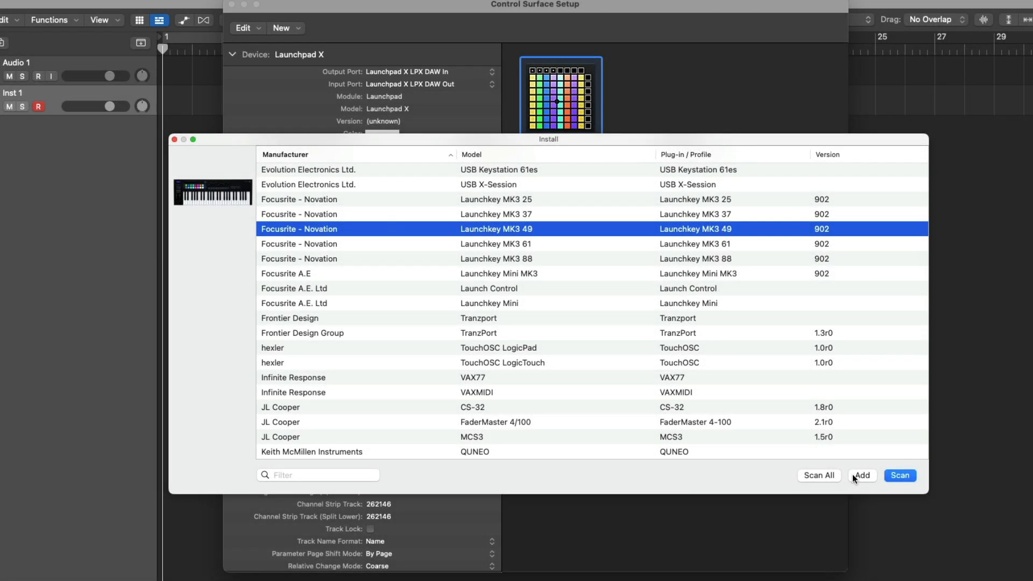
mouse_move(367, 475)
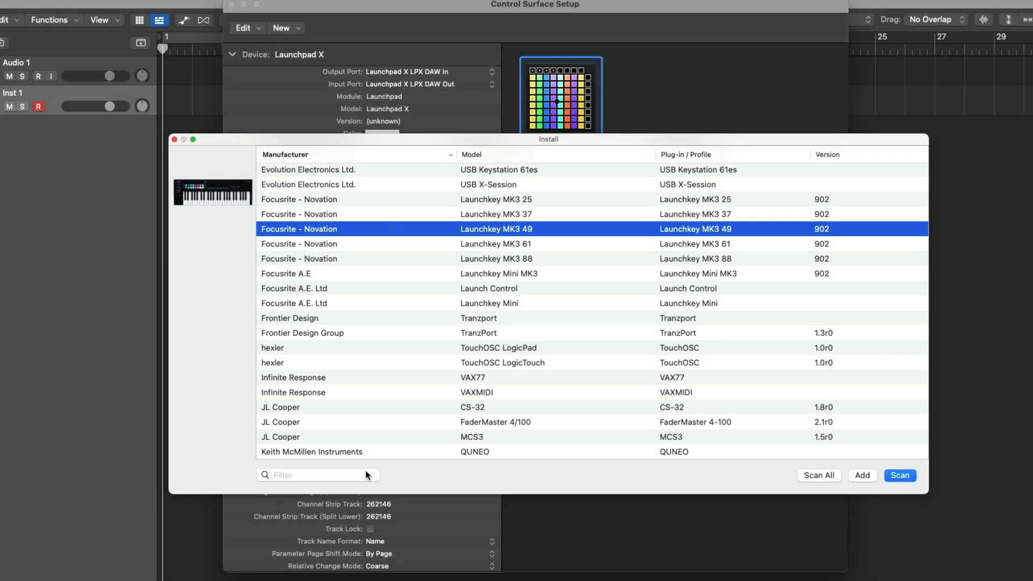
Filter the Install list by 'Nektar', then close the Control Surface Setup window
left_click(317, 475)
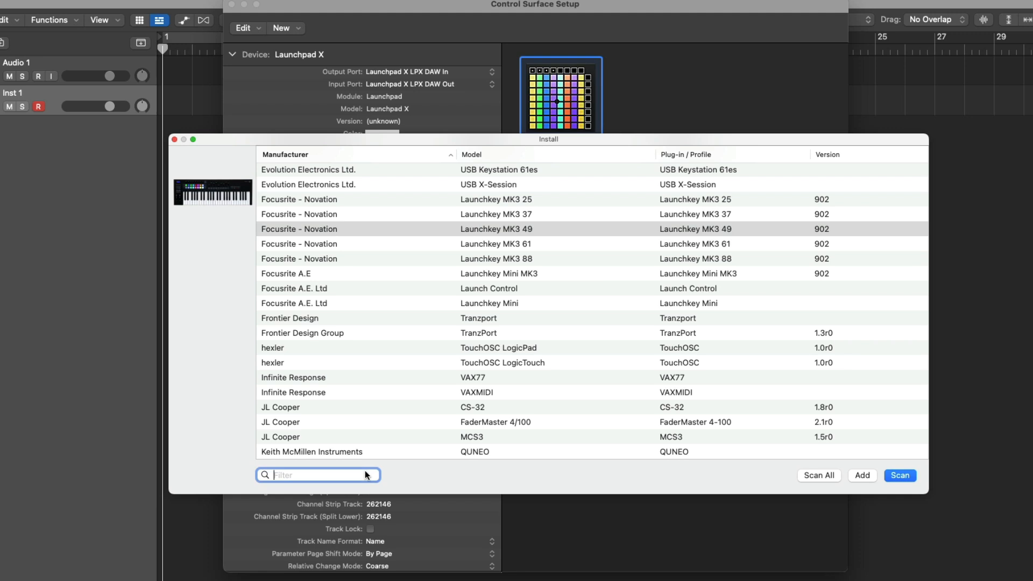
type("Nektar")
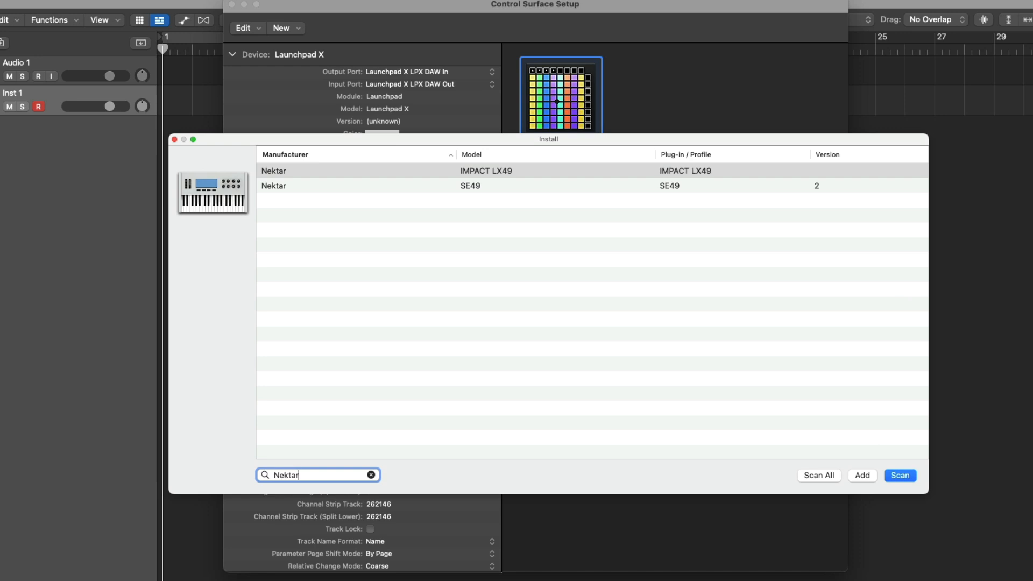
mouse_move(227, 235)
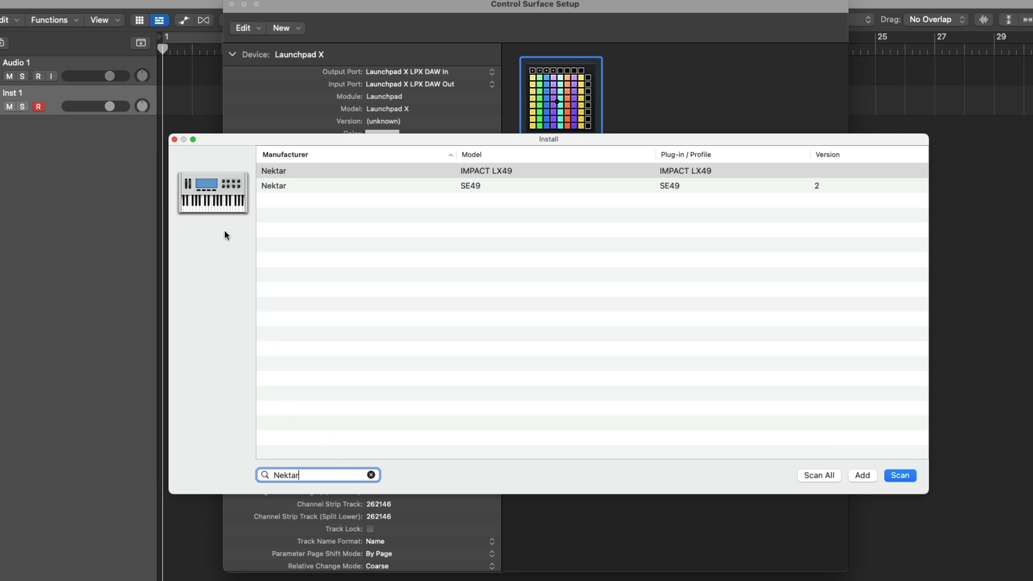
mouse_move(176, 139)
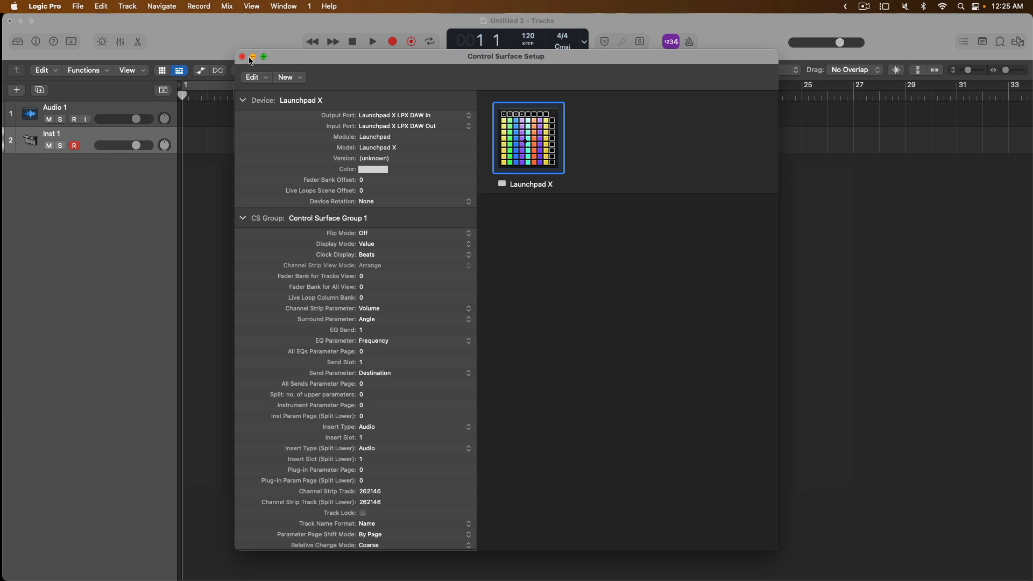
left_click(242, 56)
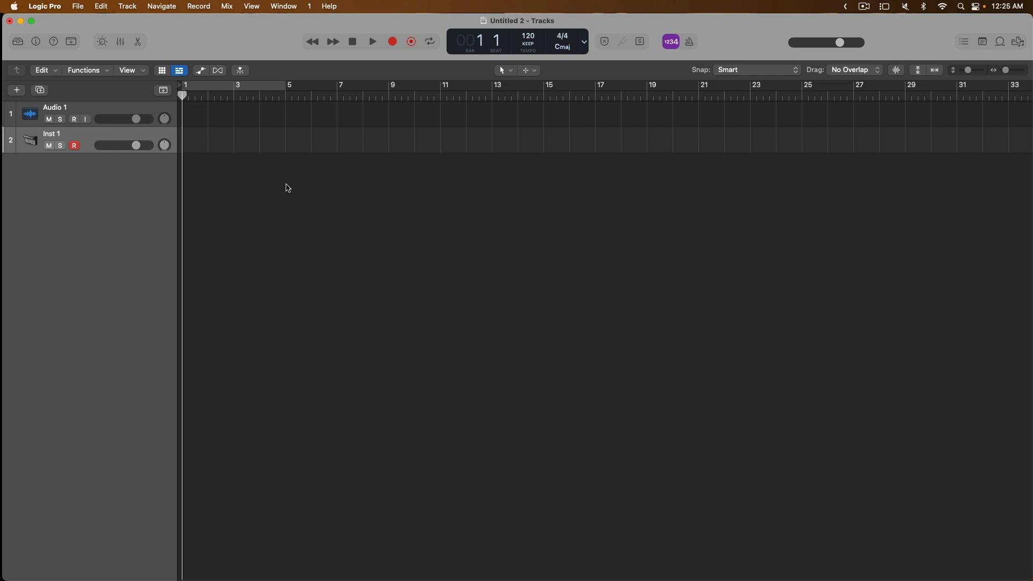
Switch to Safari to view the Nektar account page with the Impact GX49 support installer
key("cmd+tab")
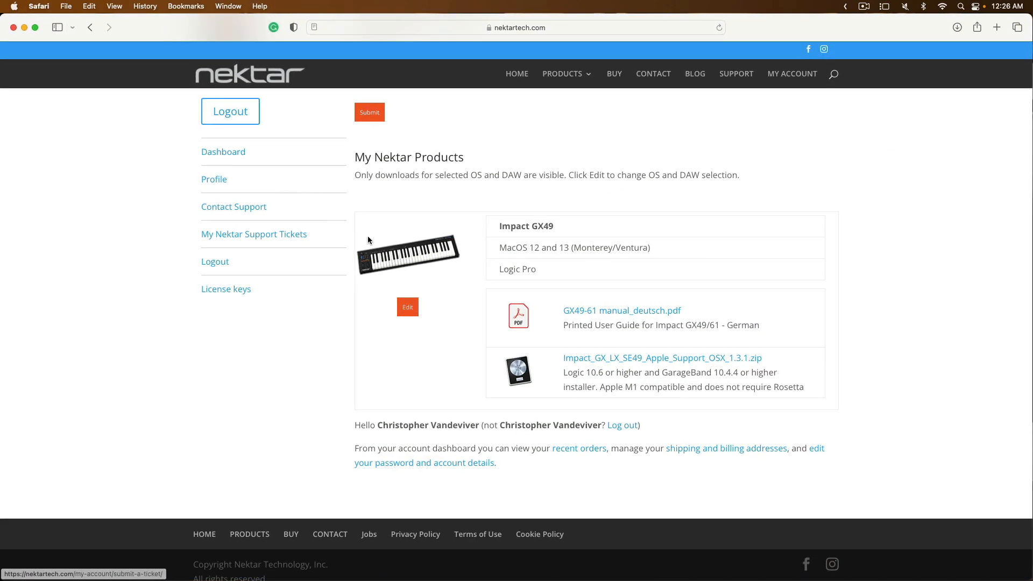
mouse_move(410, 268)
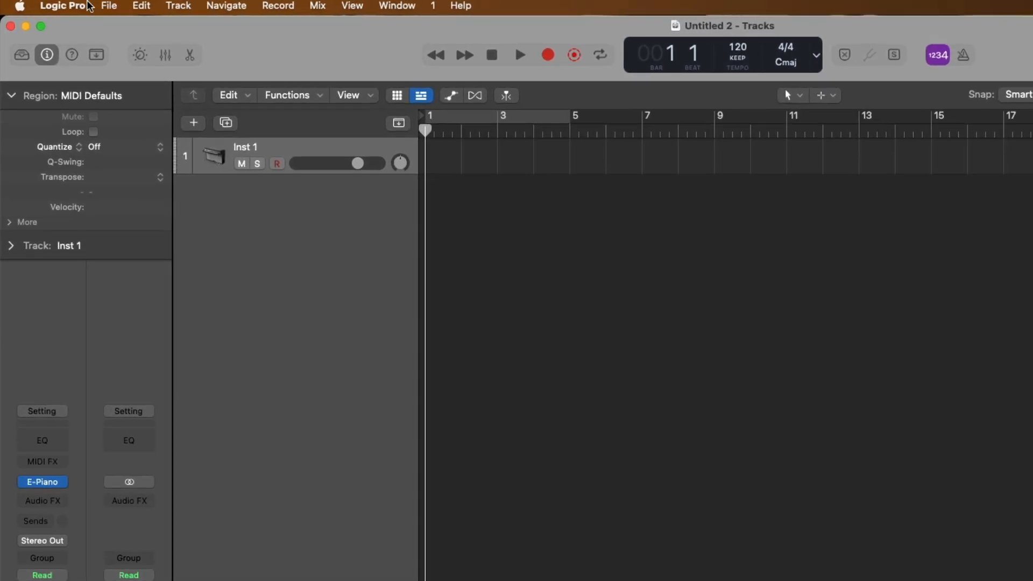
Reopen Control Surface Setup and Auto Assign the Nektar Impact GX49's controls
left_click(62, 6)
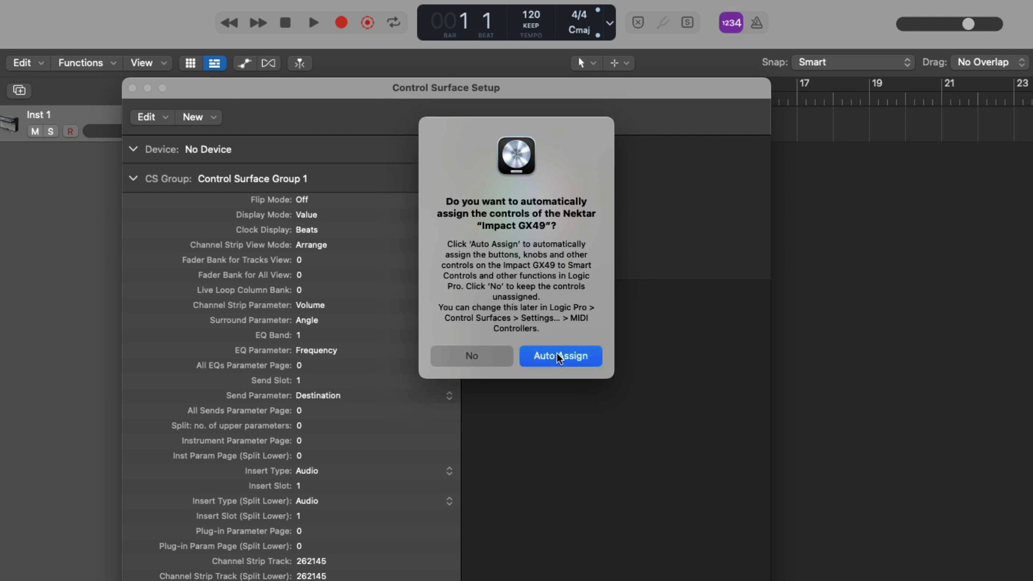
left_click(560, 356)
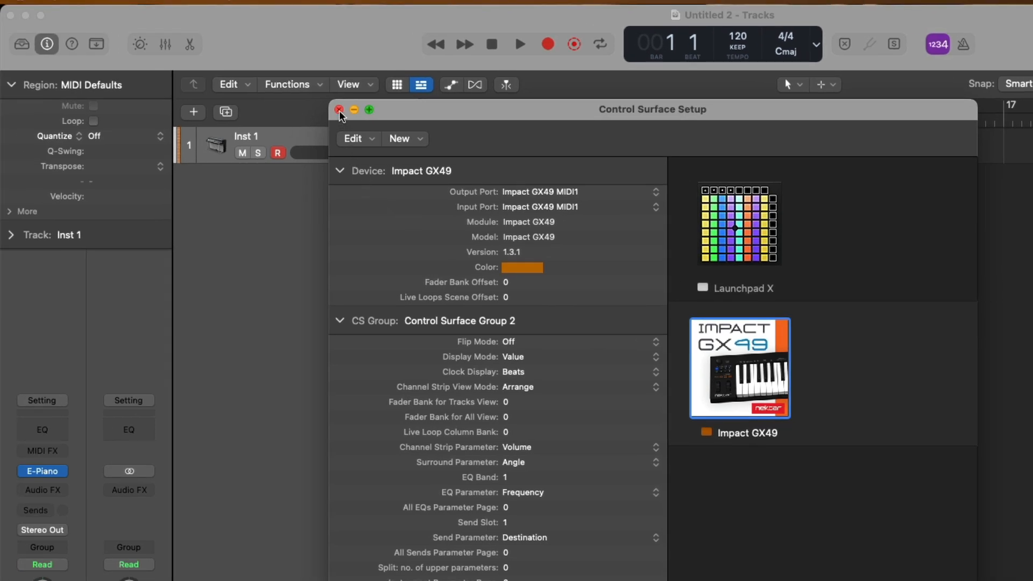
Close Control Surface Setup and start transport playback of the Inst 1 project
left_click(339, 109)
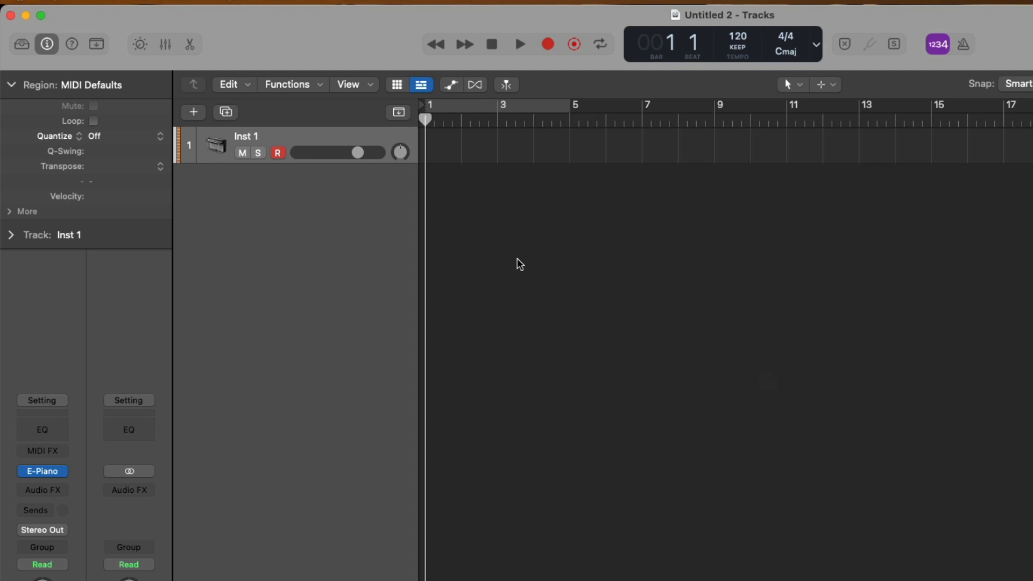
left_click(519, 44)
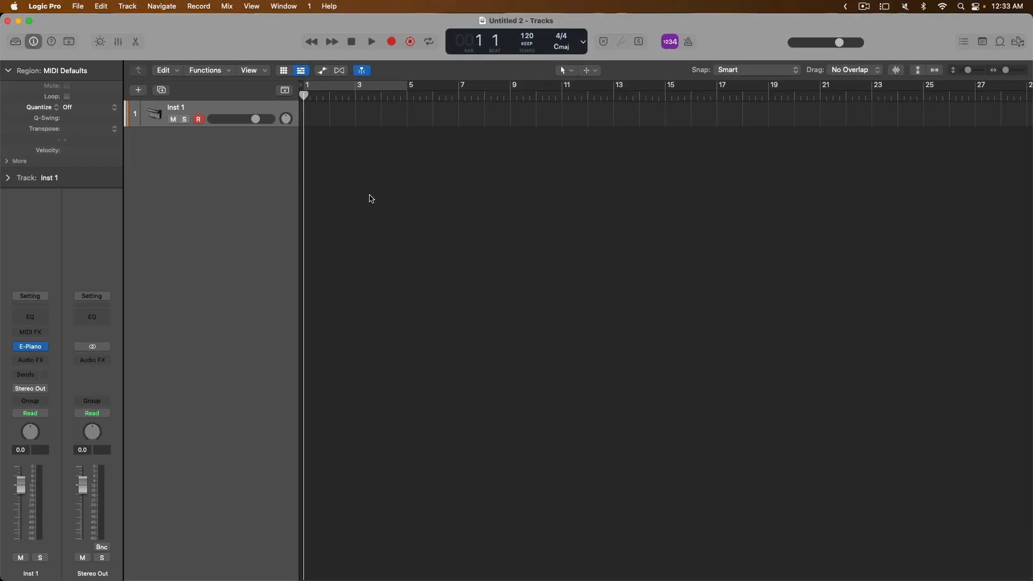
left_click(370, 41)
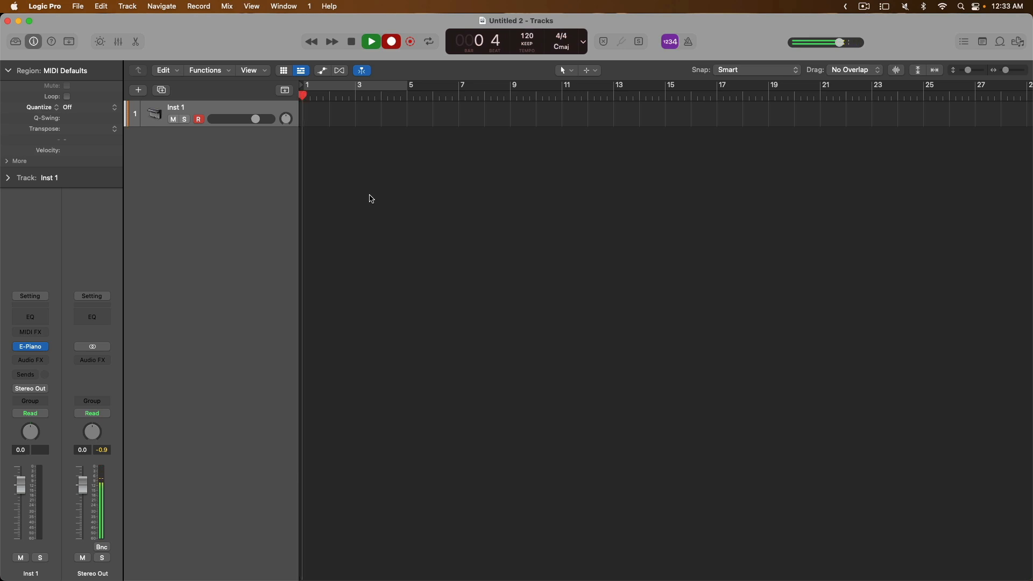